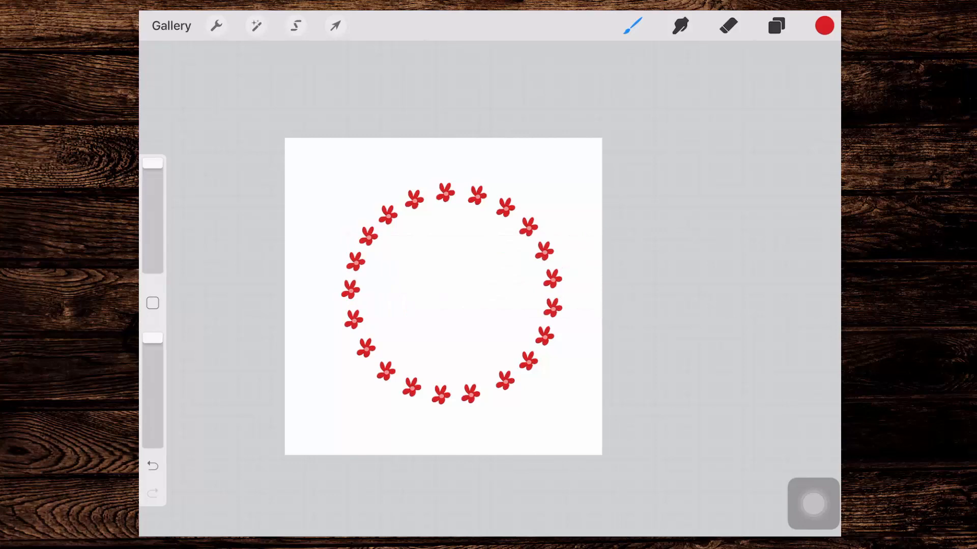
Review the Copy & Paste gesture settings in Gesture controls and close the panel
drag(557, 274, 545, 318)
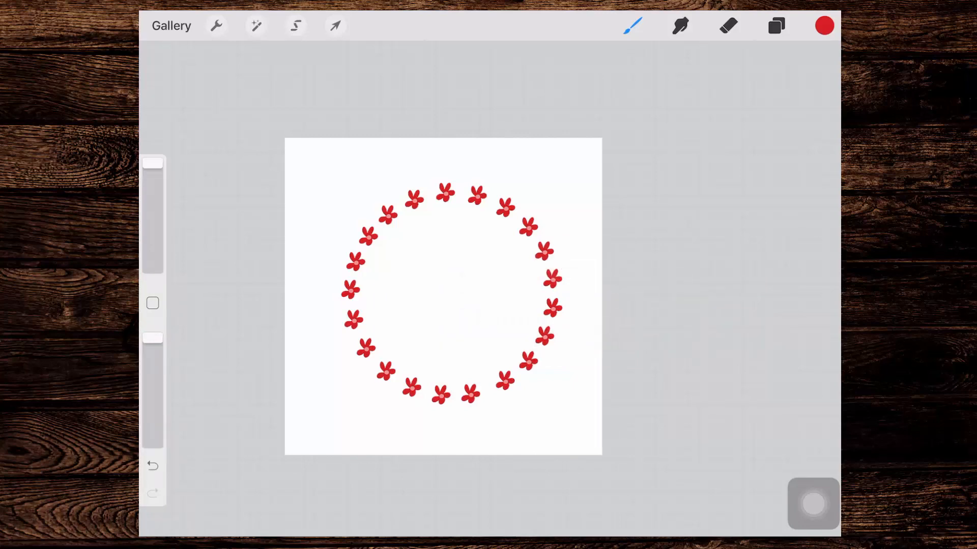
click(216, 25)
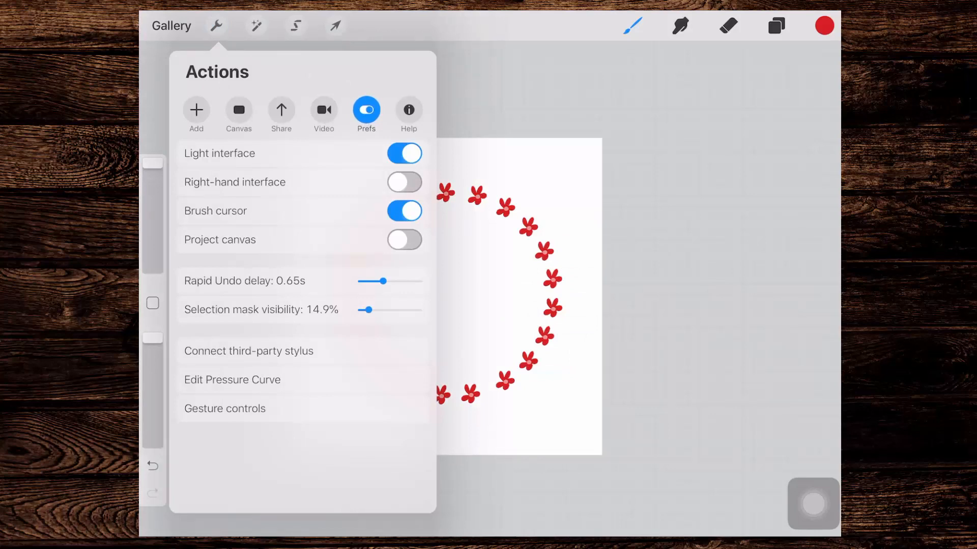
click(224, 407)
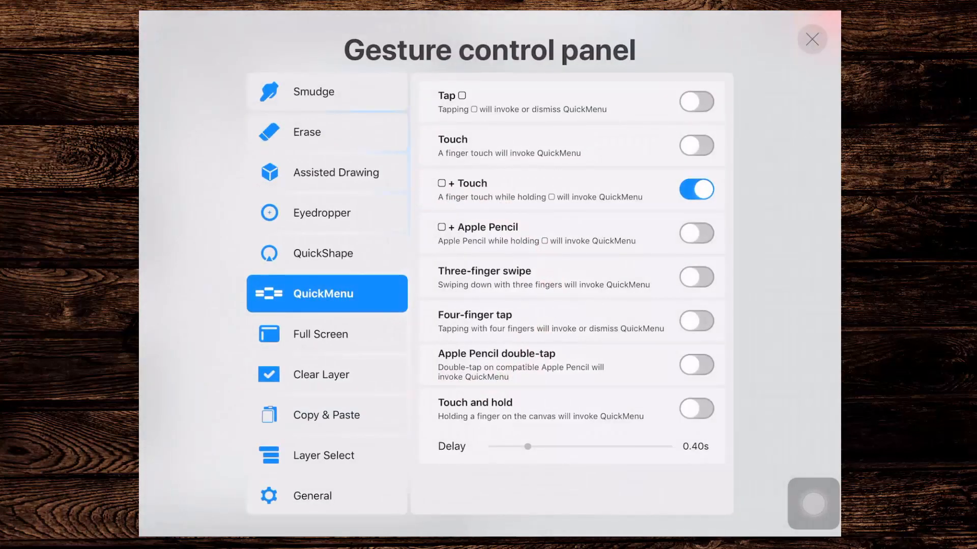
click(326, 415)
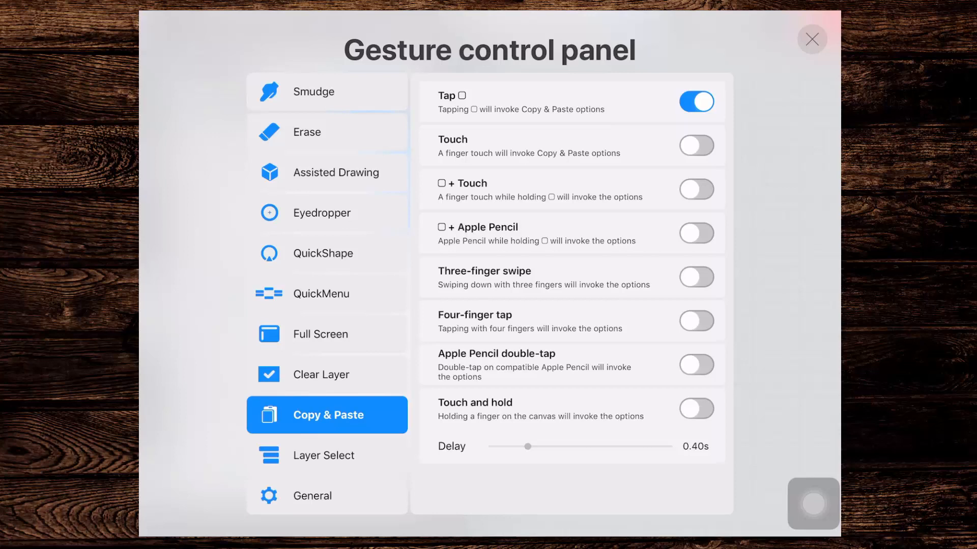
click(812, 39)
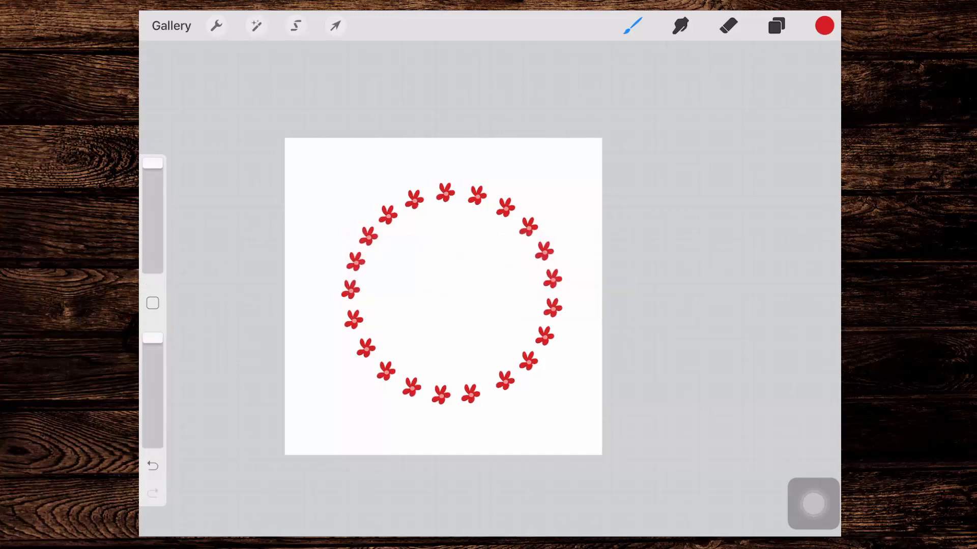
Review the QuickMenu, Layer Select, Full Screen and Erase gesture settings, then return to Prefs
click(216, 25)
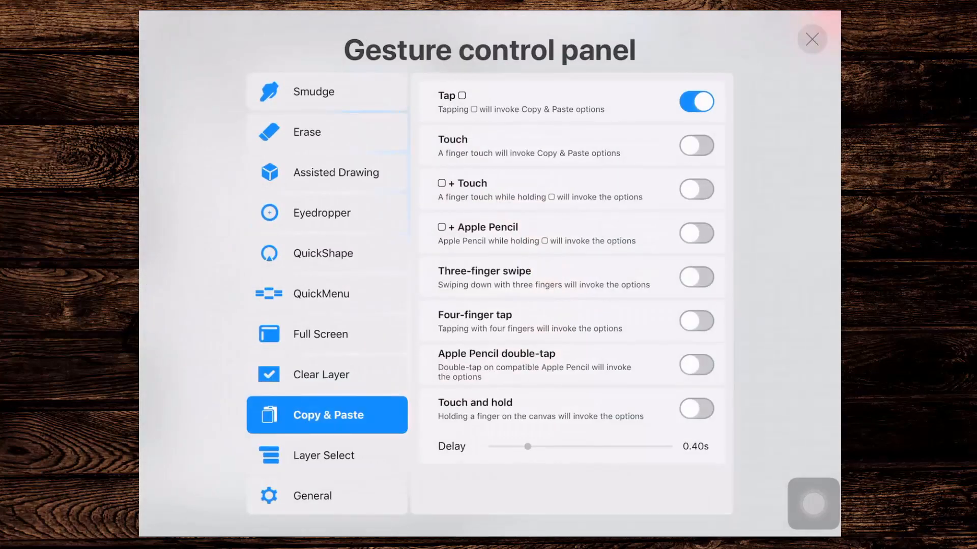
click(322, 293)
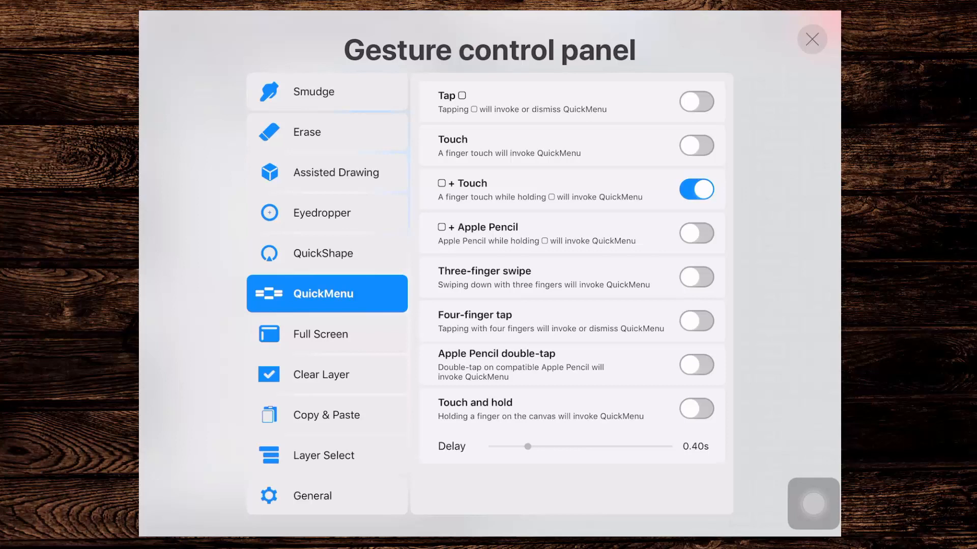
click(326, 455)
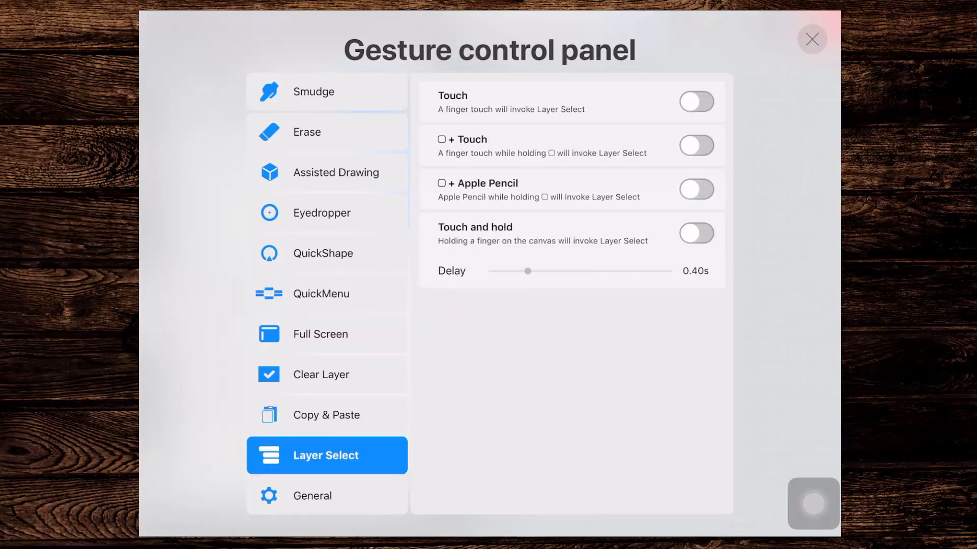
click(326, 333)
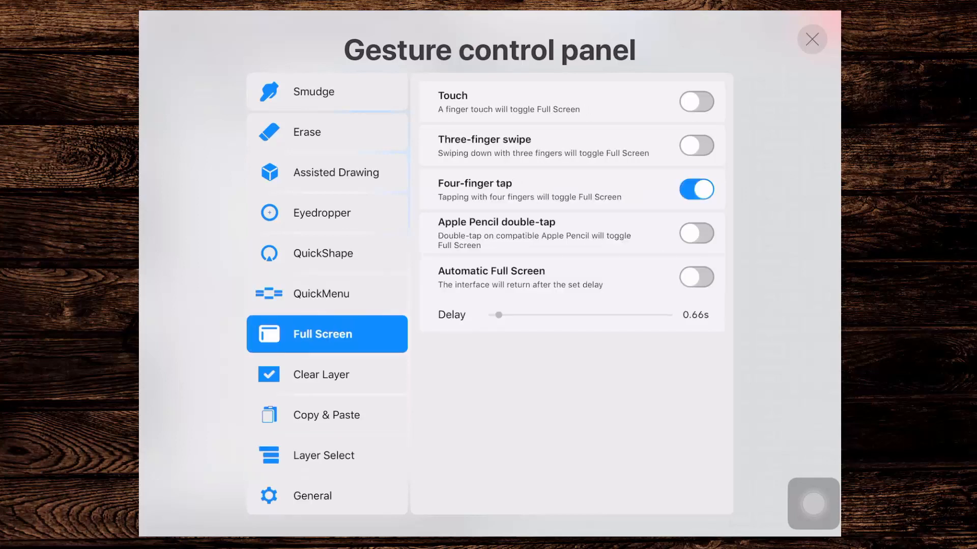
click(326, 131)
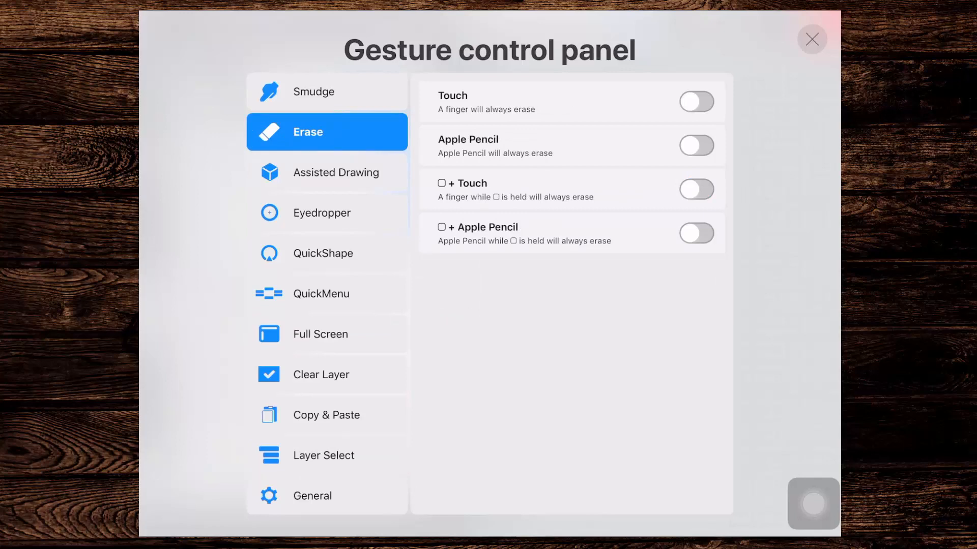
click(811, 38)
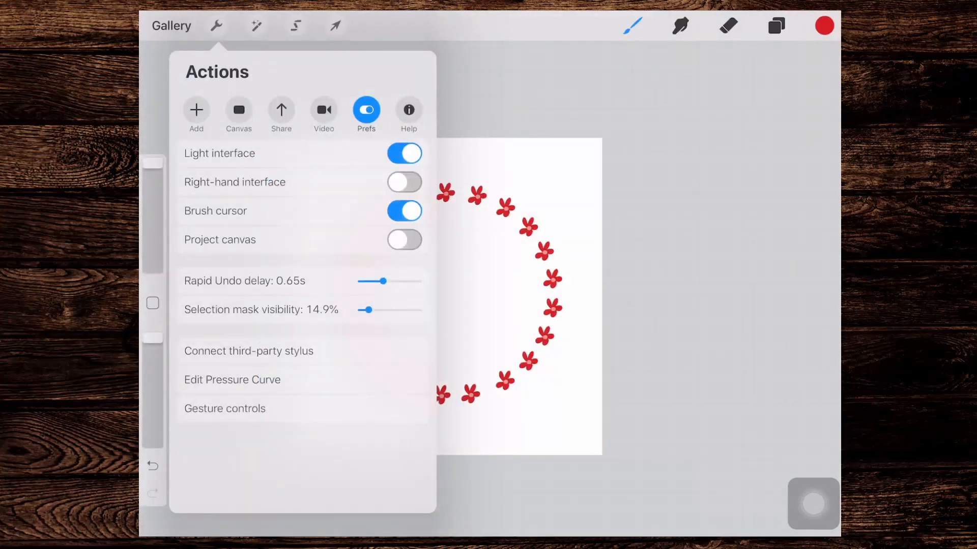
Dismiss the Actions menu so the QuickMenu can be invoked over the wreath canvas
click(215, 26)
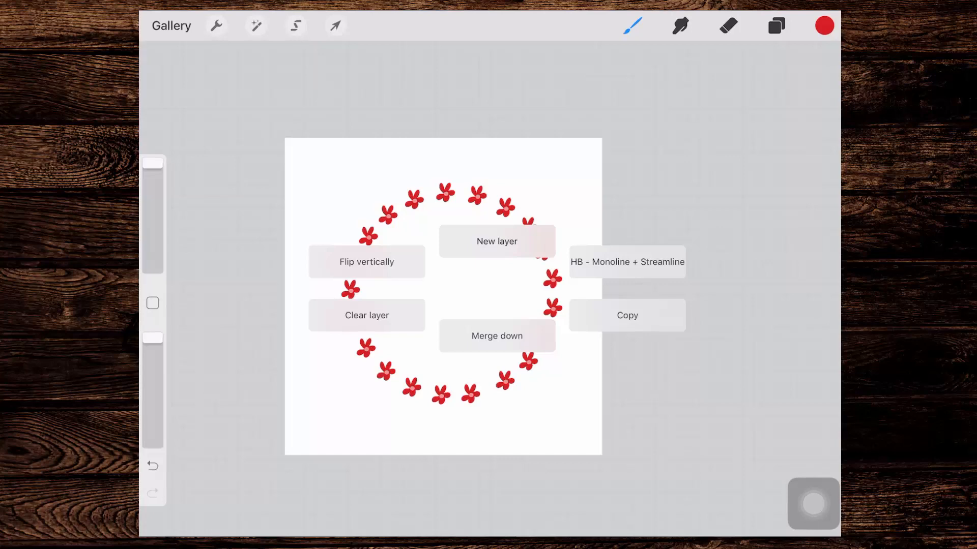
Reassign the Merge down QuickMenu slot to Select brush and locate Dry Ink in the Brushes list
click(496, 336)
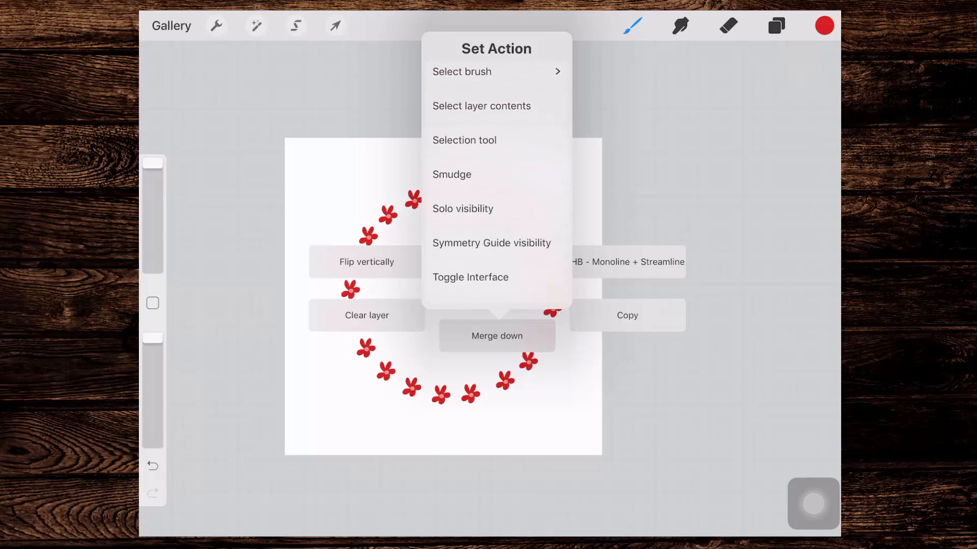
scroll(down, 3)
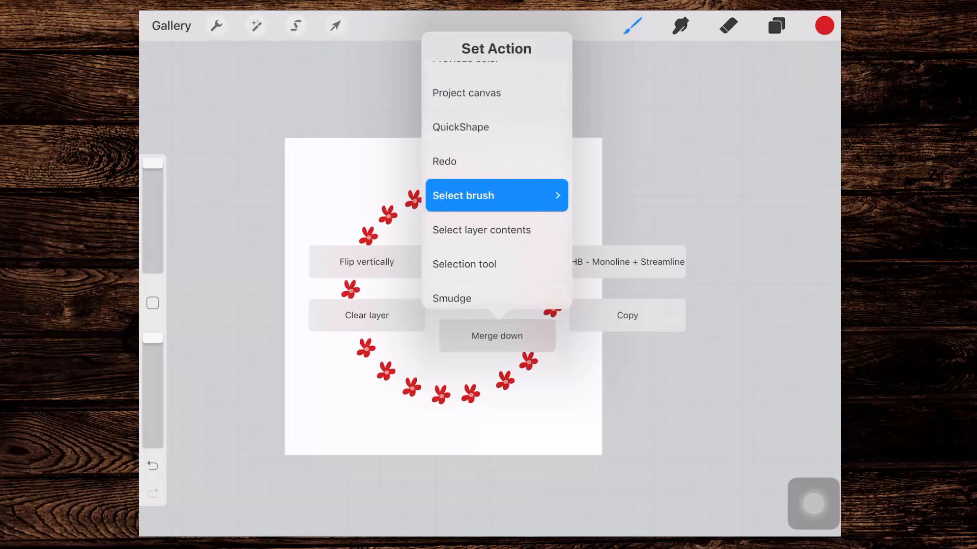
click(496, 196)
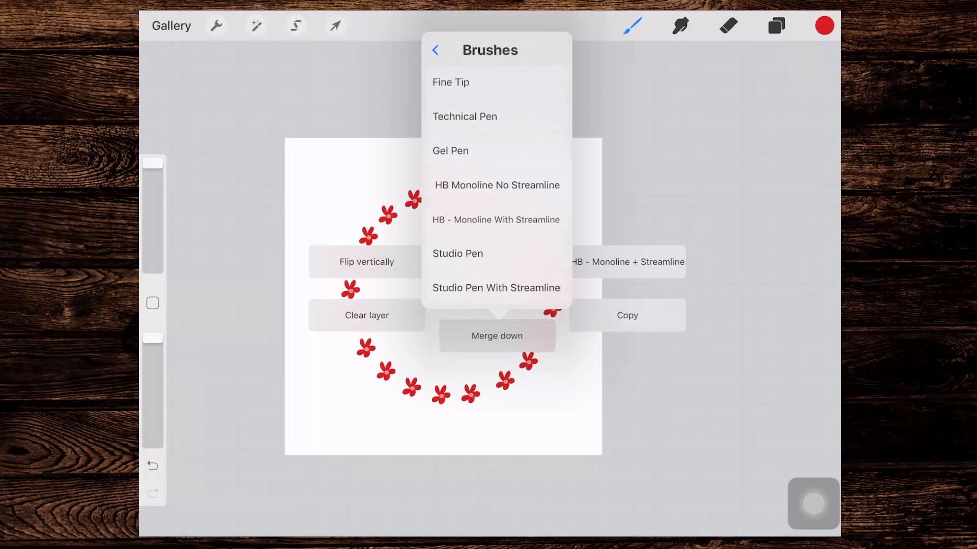
scroll(down, 3)
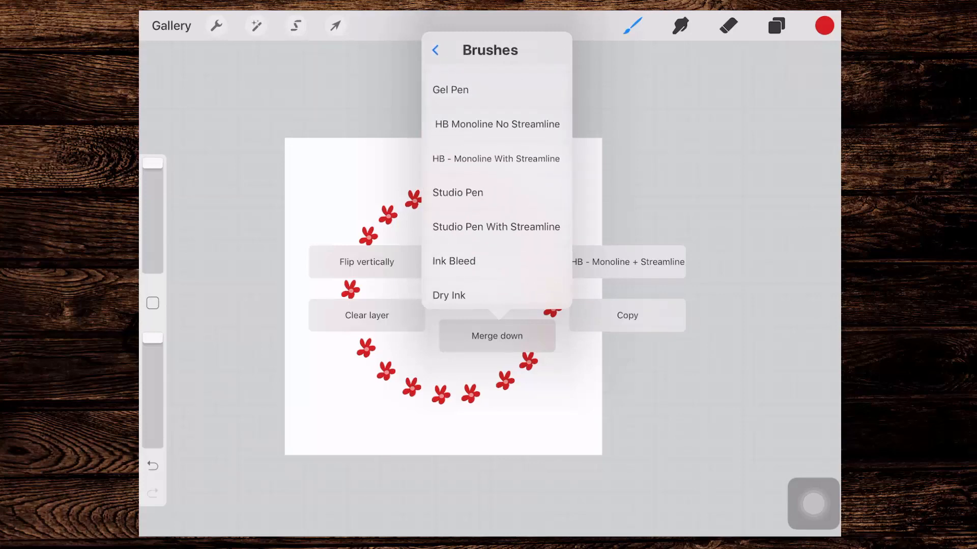
scroll(down, 3)
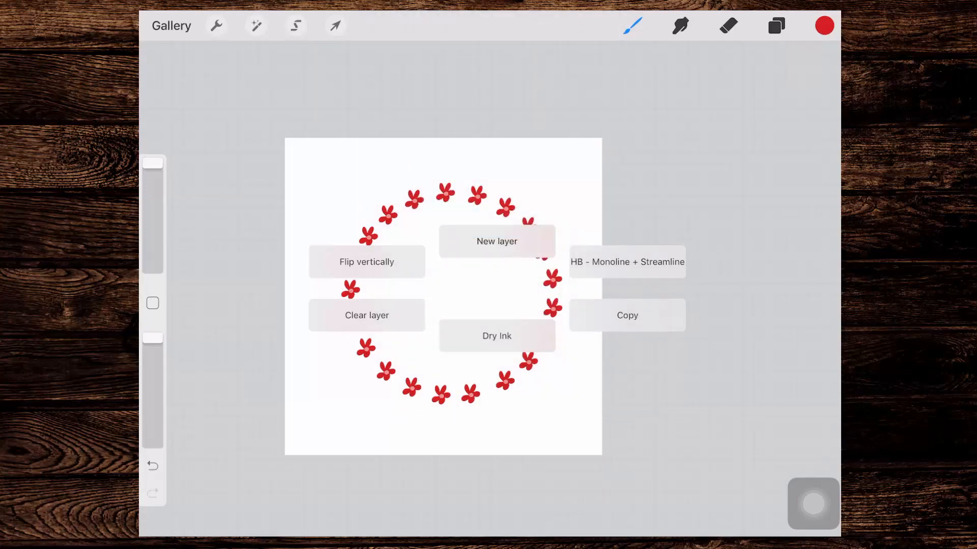
Draw red Dry Ink test scribbles beside the wreath's lower right and bring up the QuickMenu
drag(520, 427, 554, 358)
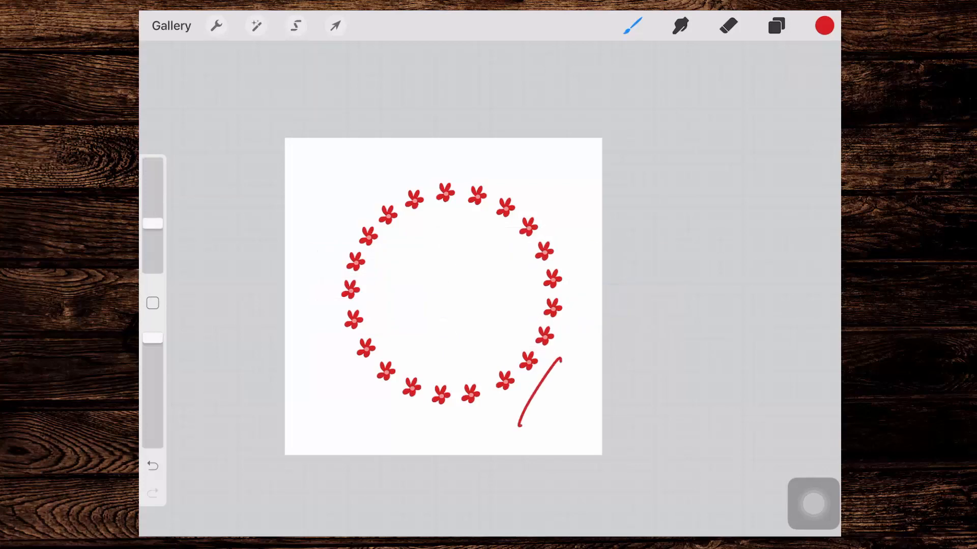
drag(548, 364, 560, 405)
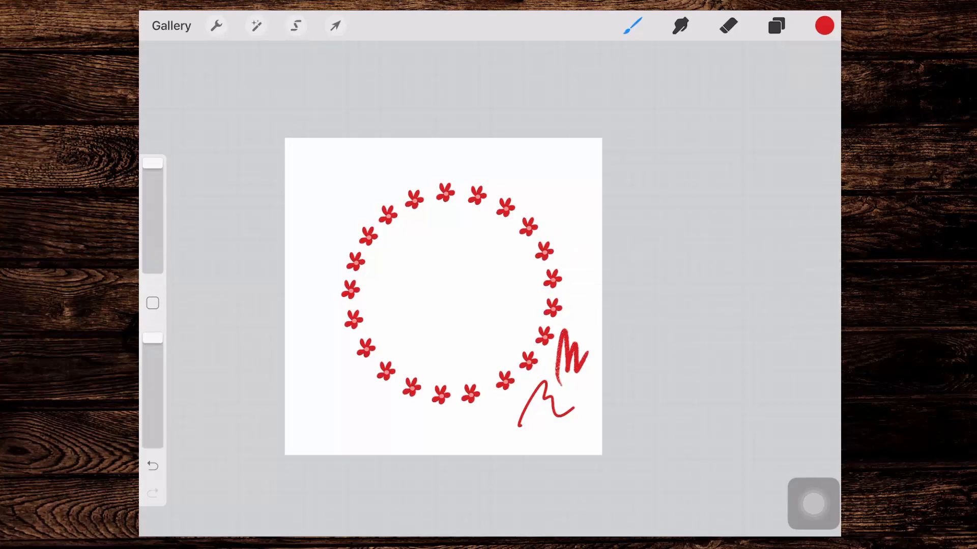
click(152, 303)
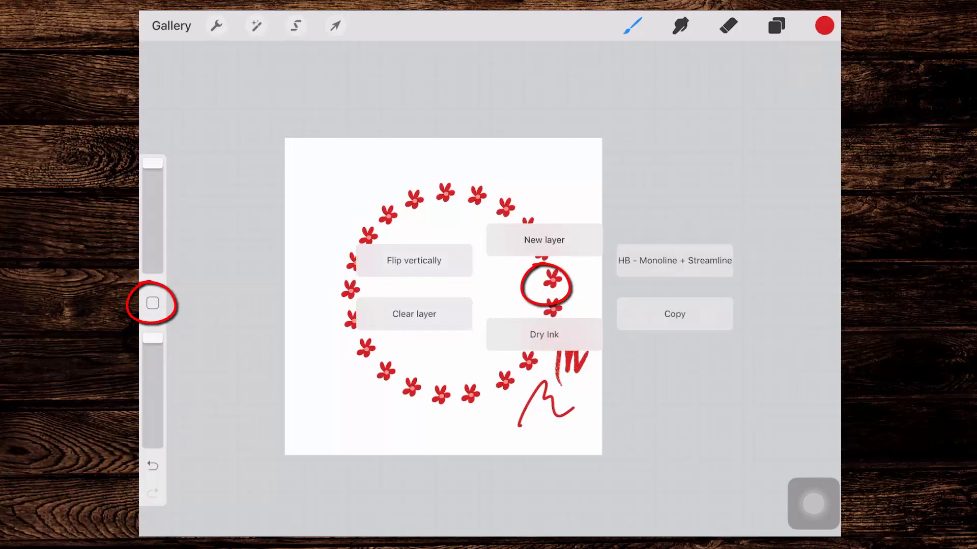